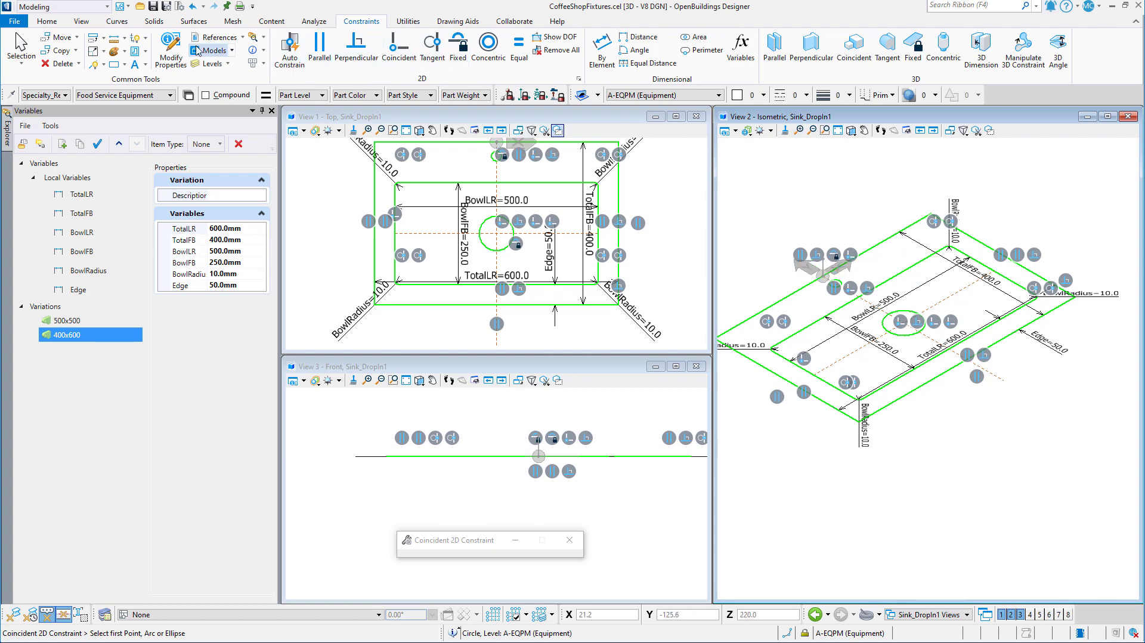
Step: Start Extrude from the Solids tab with Keep Original and Parametric on, distance 10.0
click(154, 20)
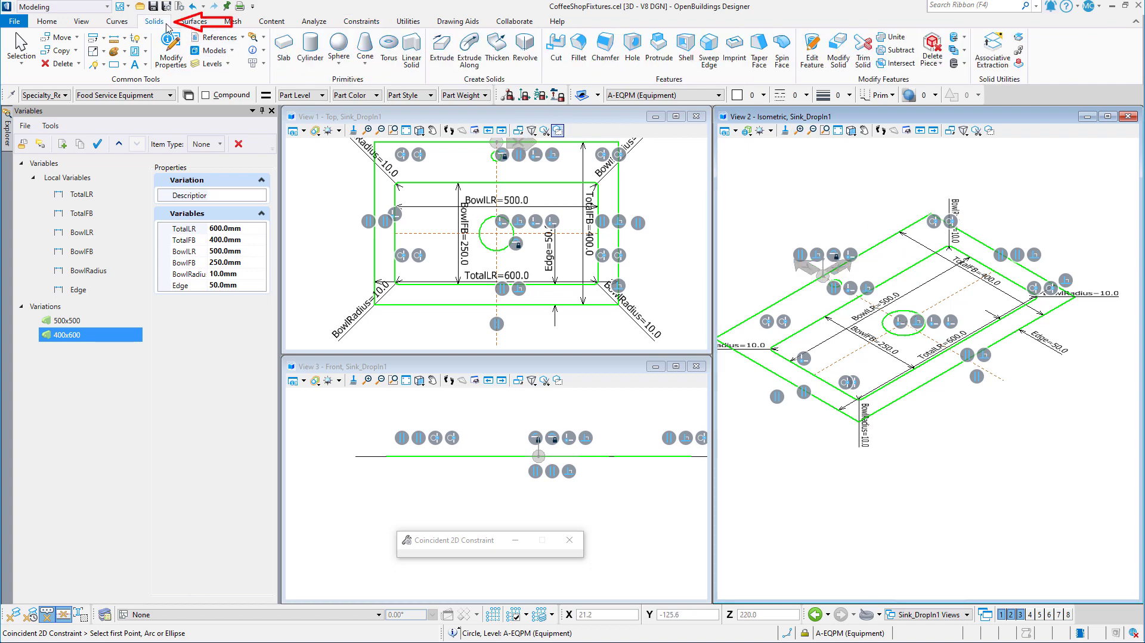
mouse_move(441, 46)
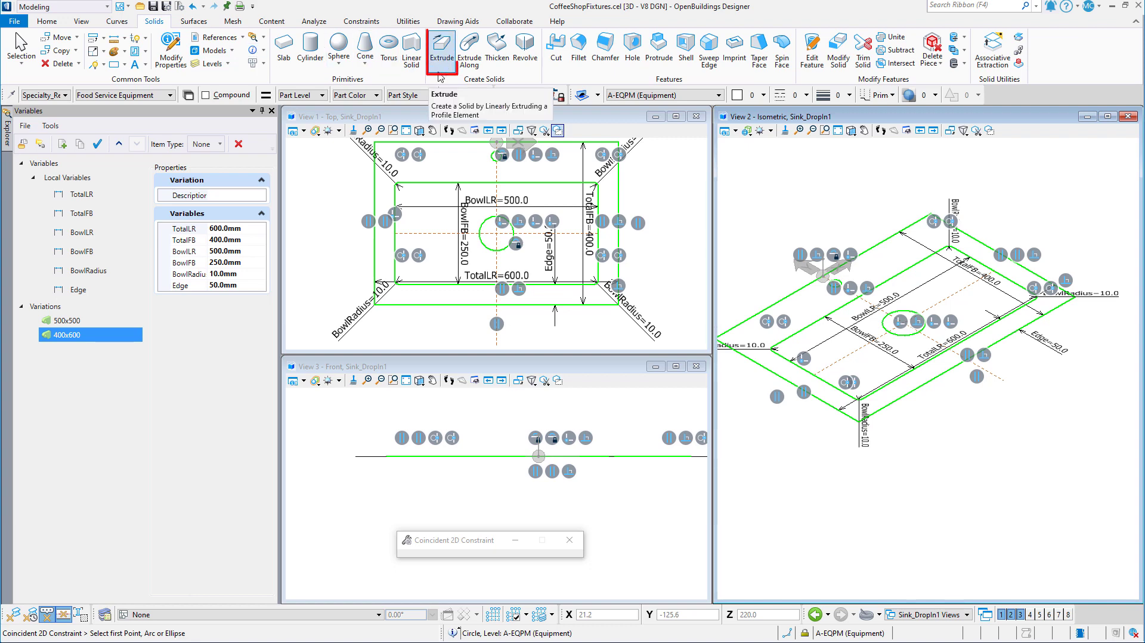
click(442, 47)
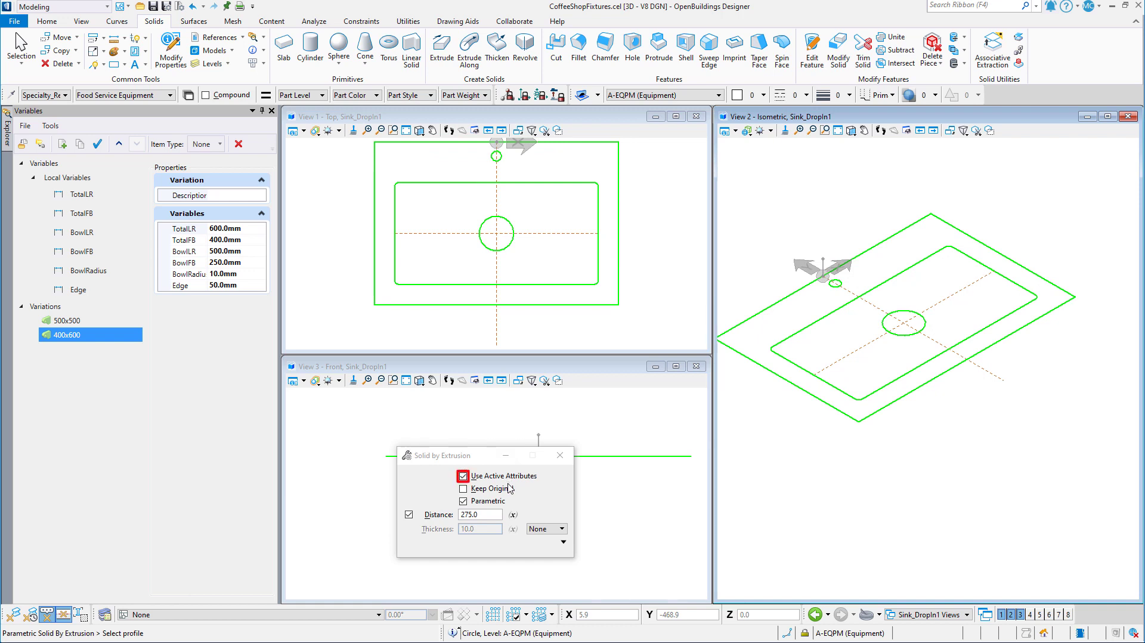
click(463, 487)
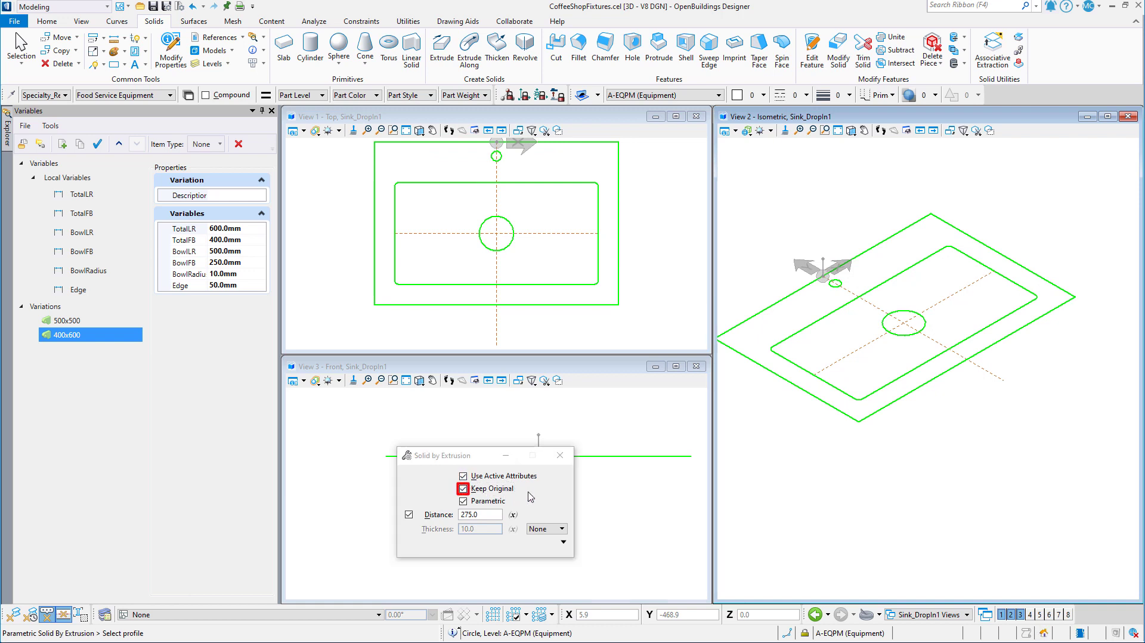
click(463, 487)
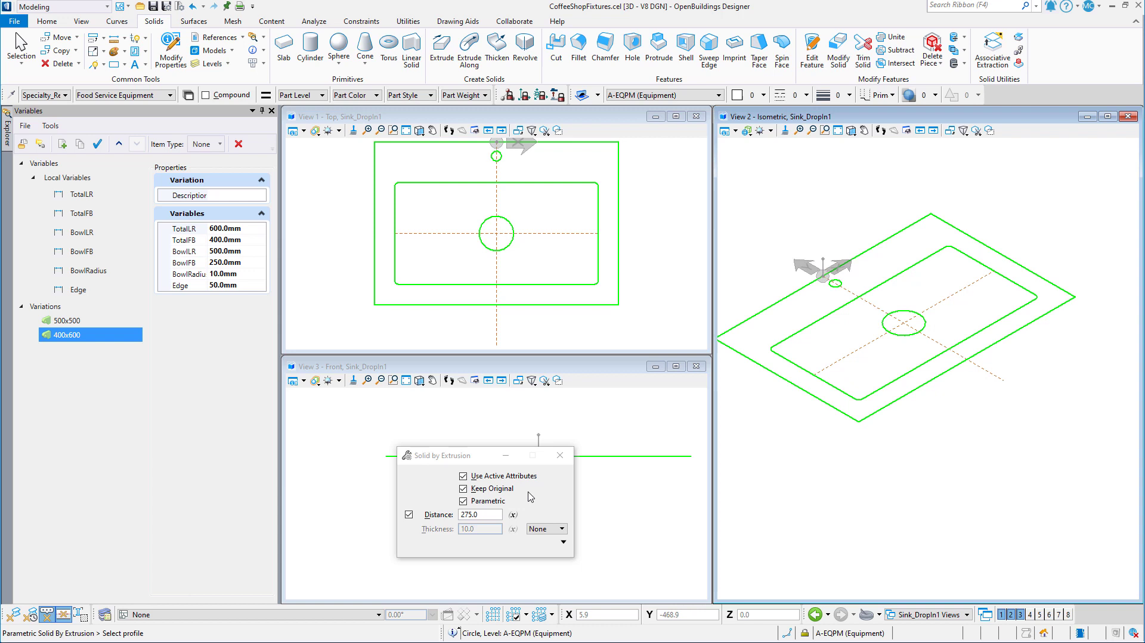
click(463, 501)
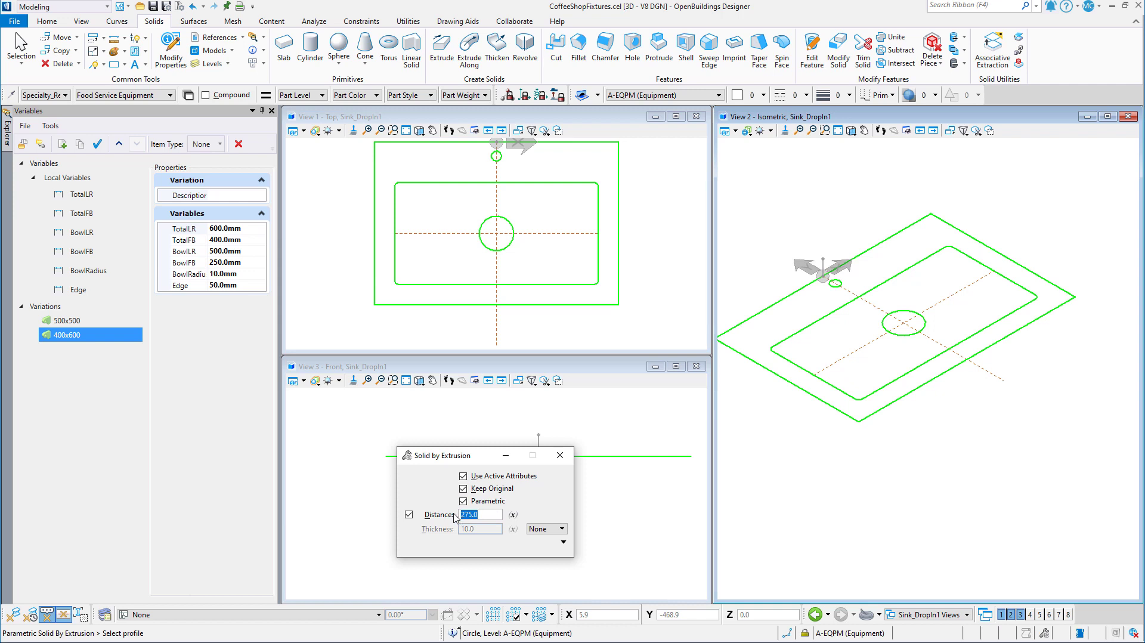
text(10.0)
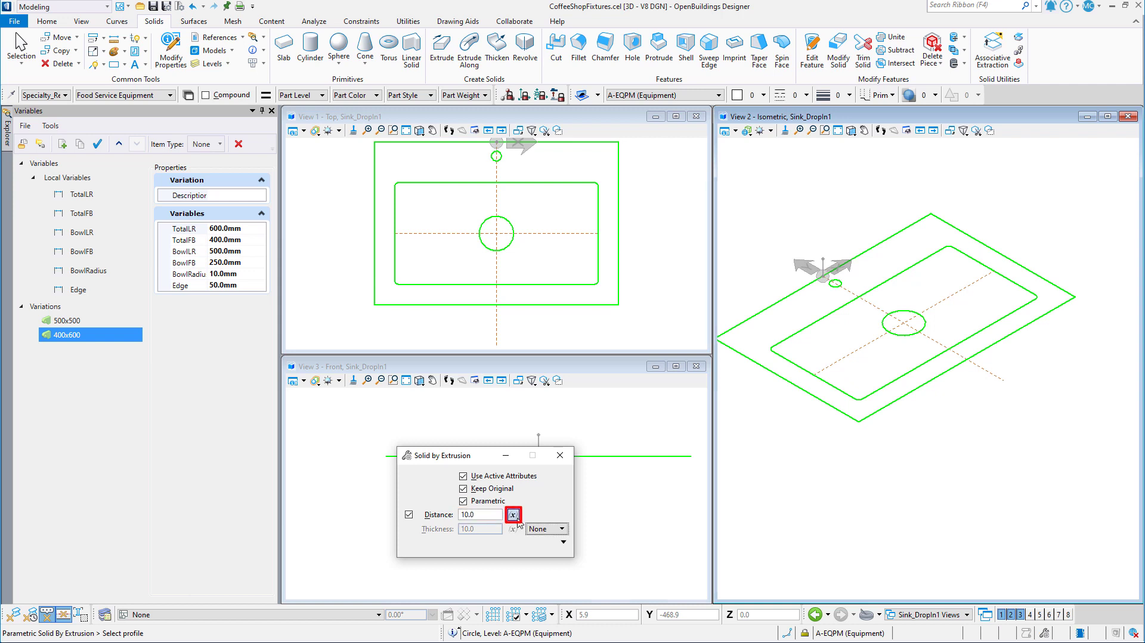
Step: Link the 10 mm slab extrusion distance to a variable for the outer rectangle
click(513, 514)
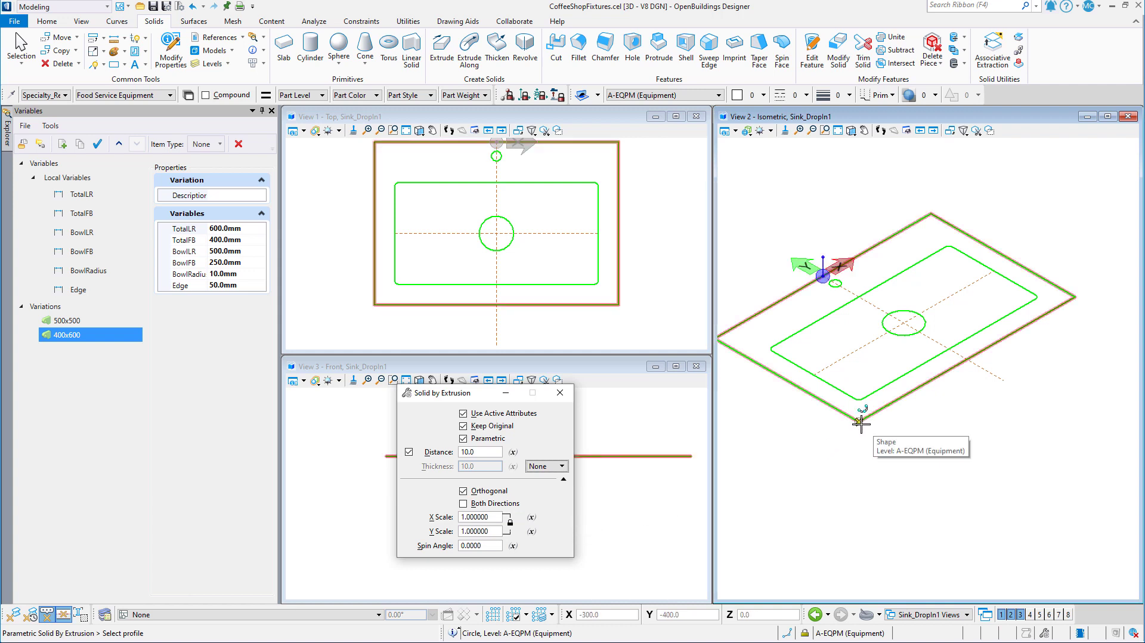
mouse_move(820, 460)
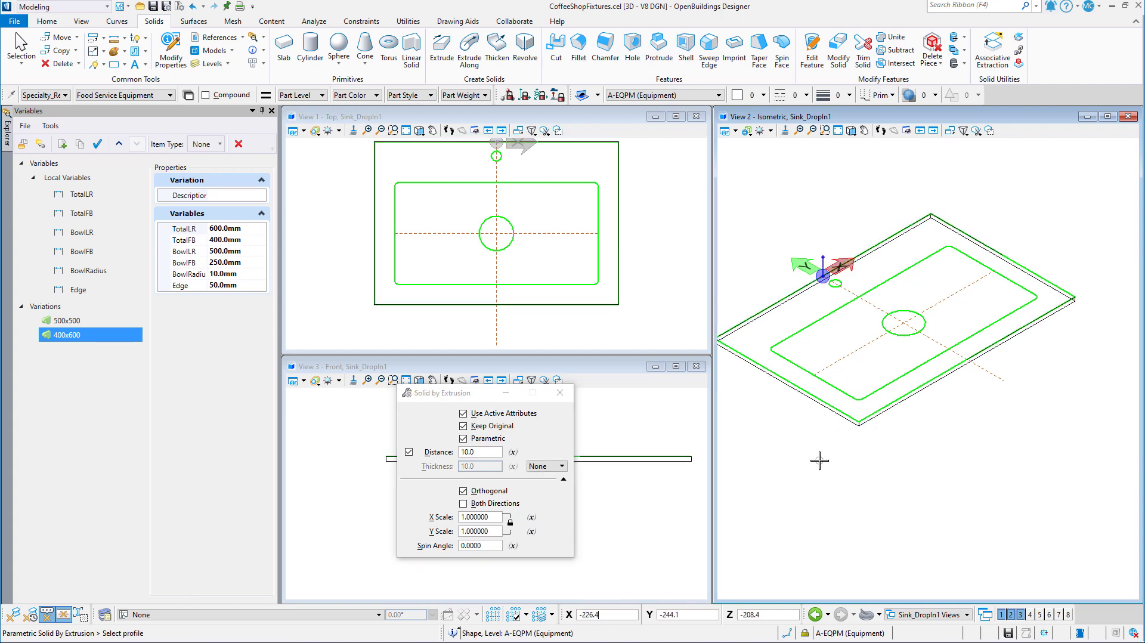
mouse_move(831, 442)
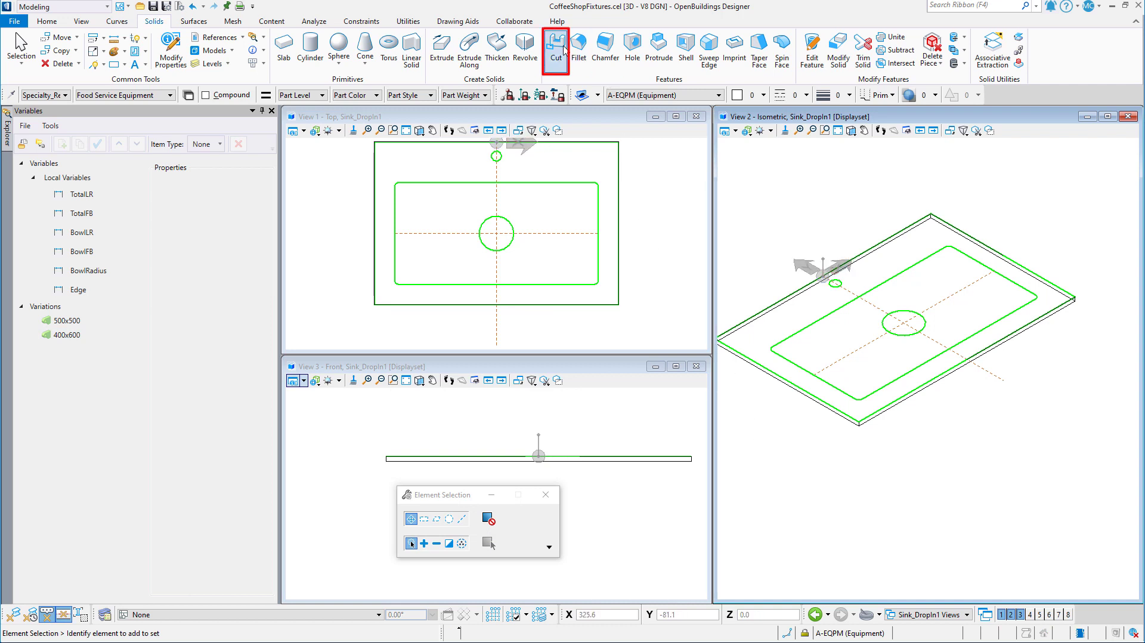
Step: Cut the inner rounded rectangle through the slab, Forward direction, Profile shown
click(555, 50)
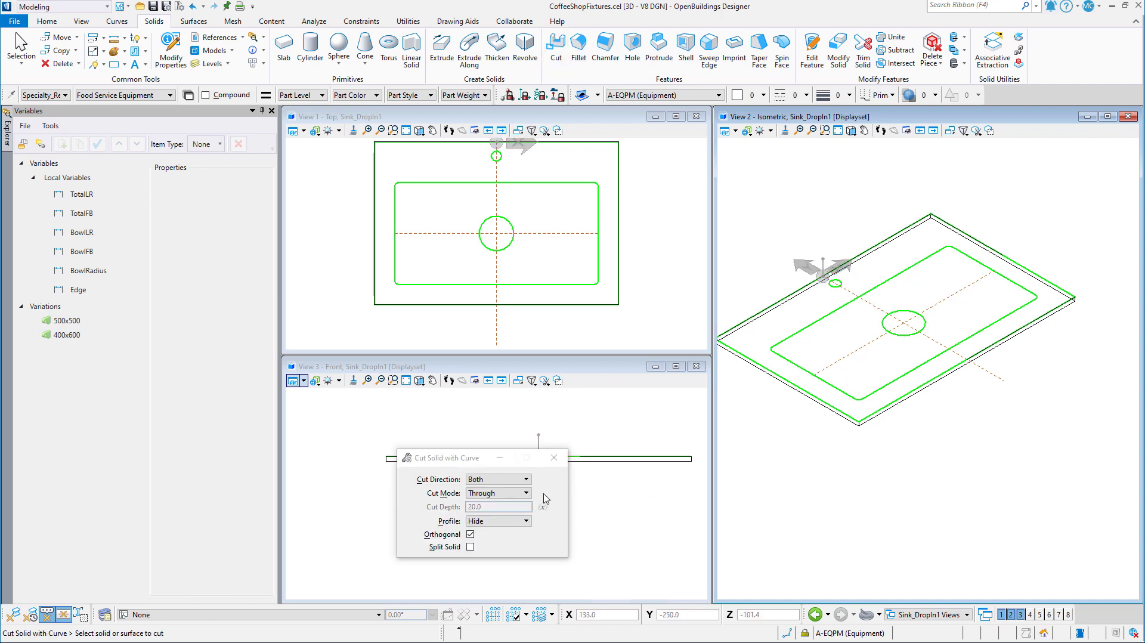
click(524, 478)
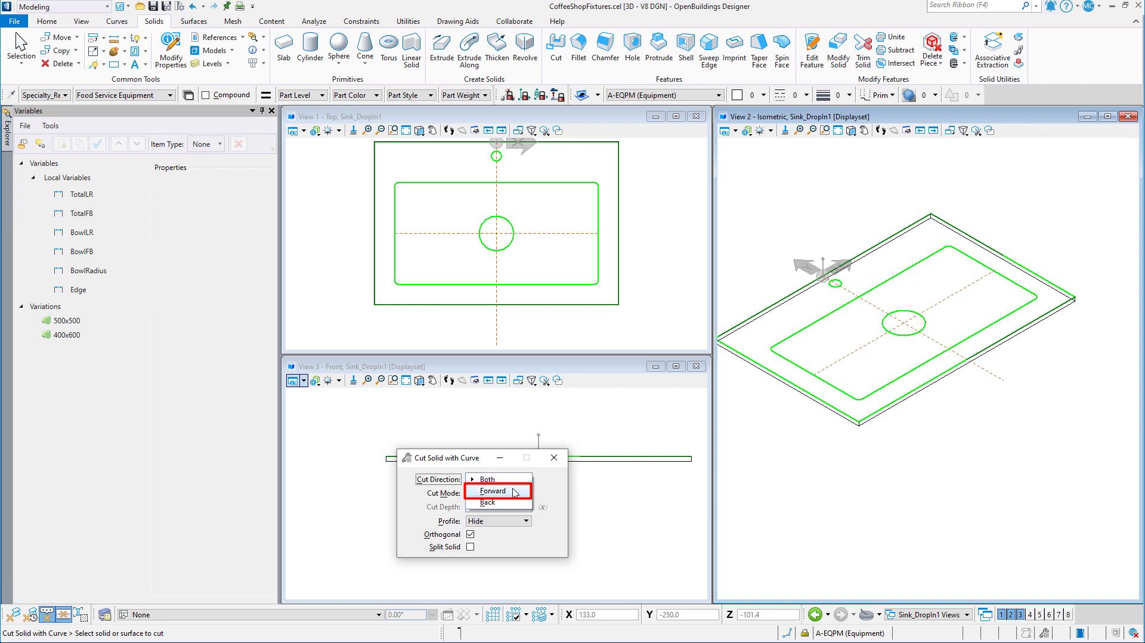
click(493, 490)
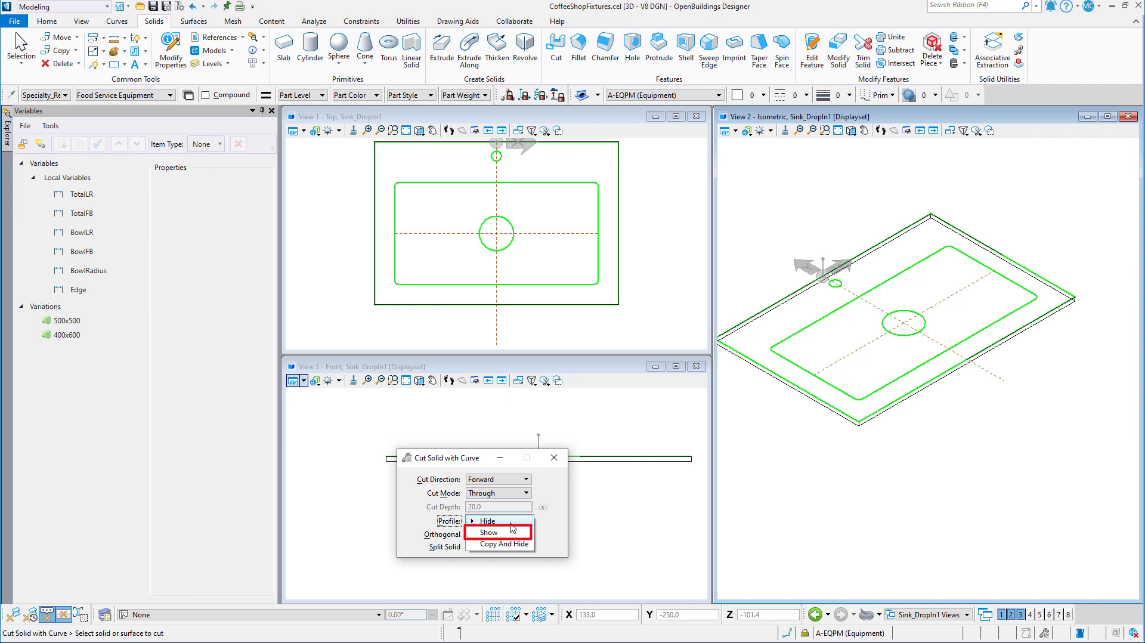
click(488, 532)
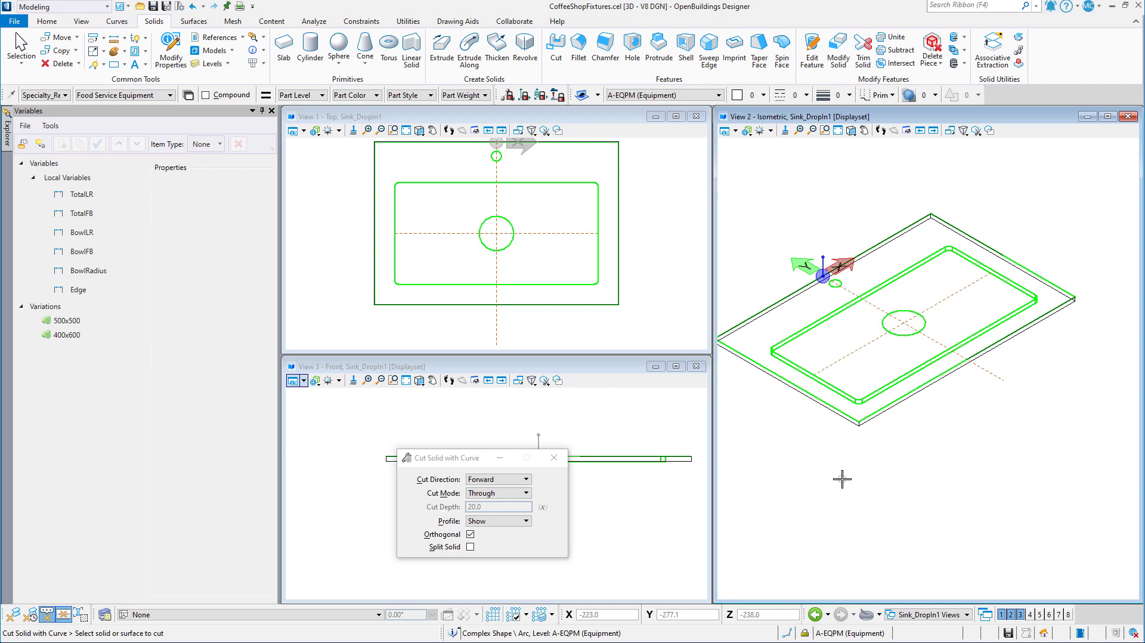
mouse_move(841, 479)
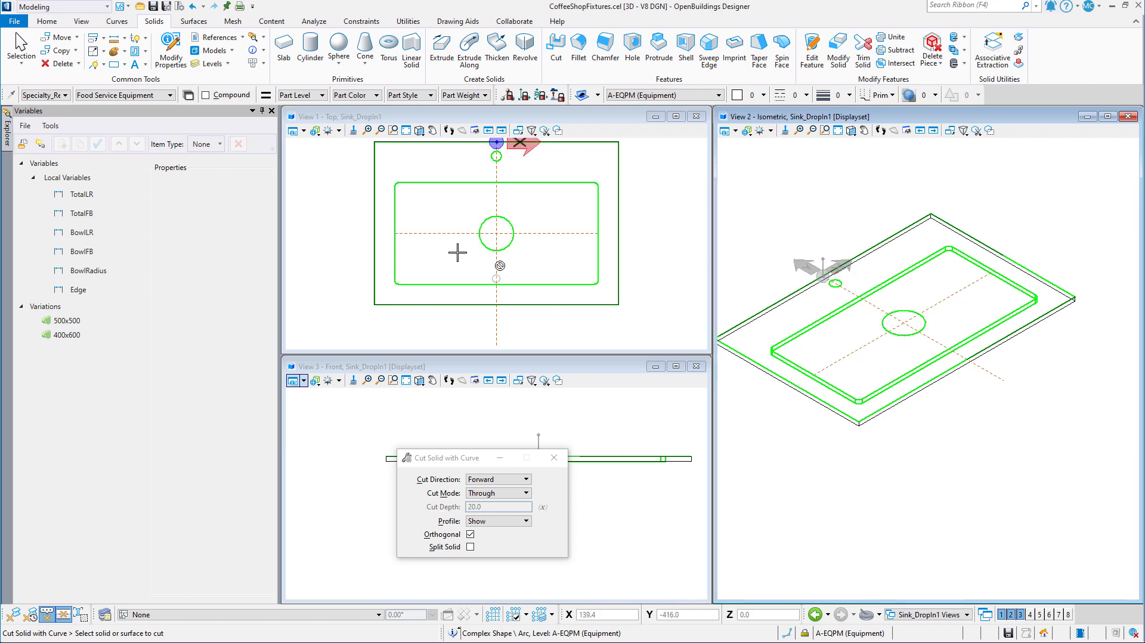
click(118, 52)
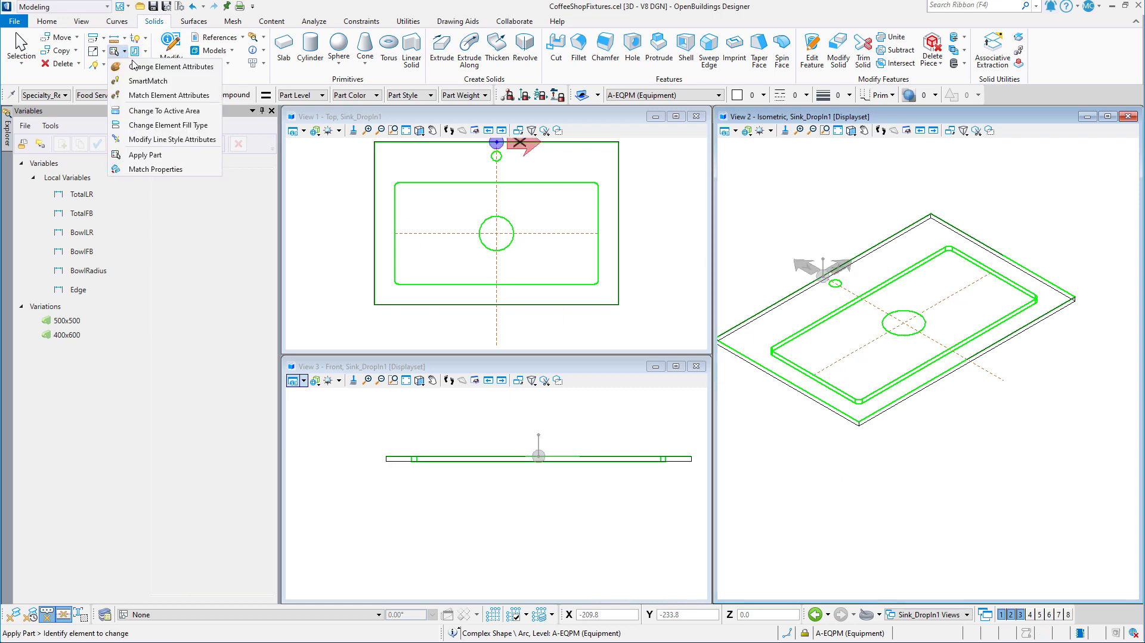
Step: Apply level A-EQPM (Equipment) and colour 0 to the inner rounded outline
click(170, 66)
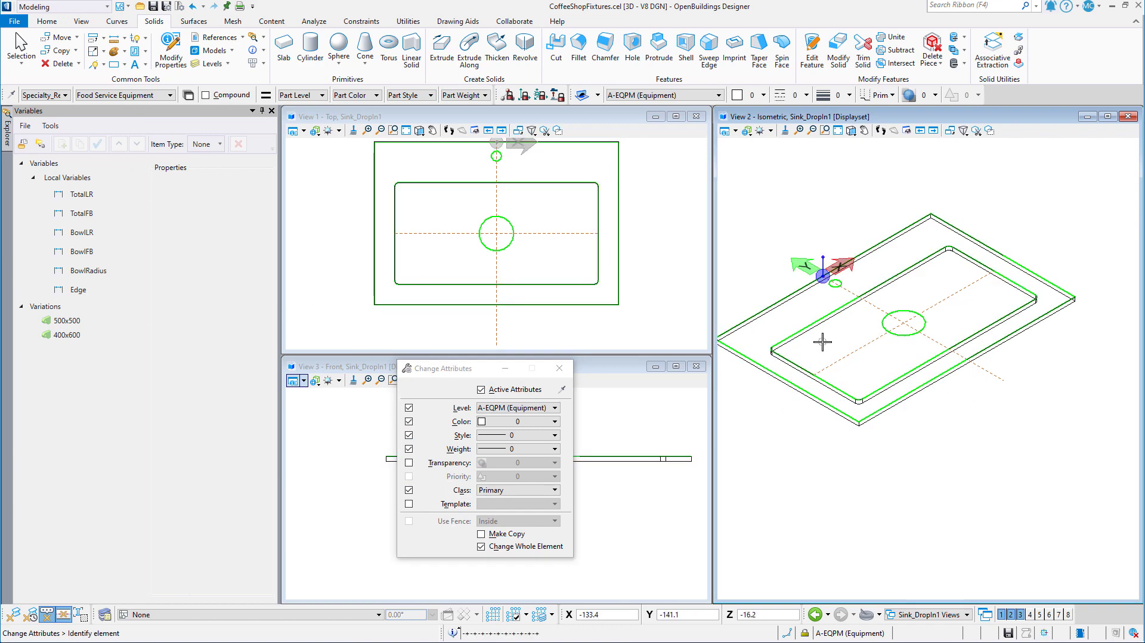
mouse_move(822, 341)
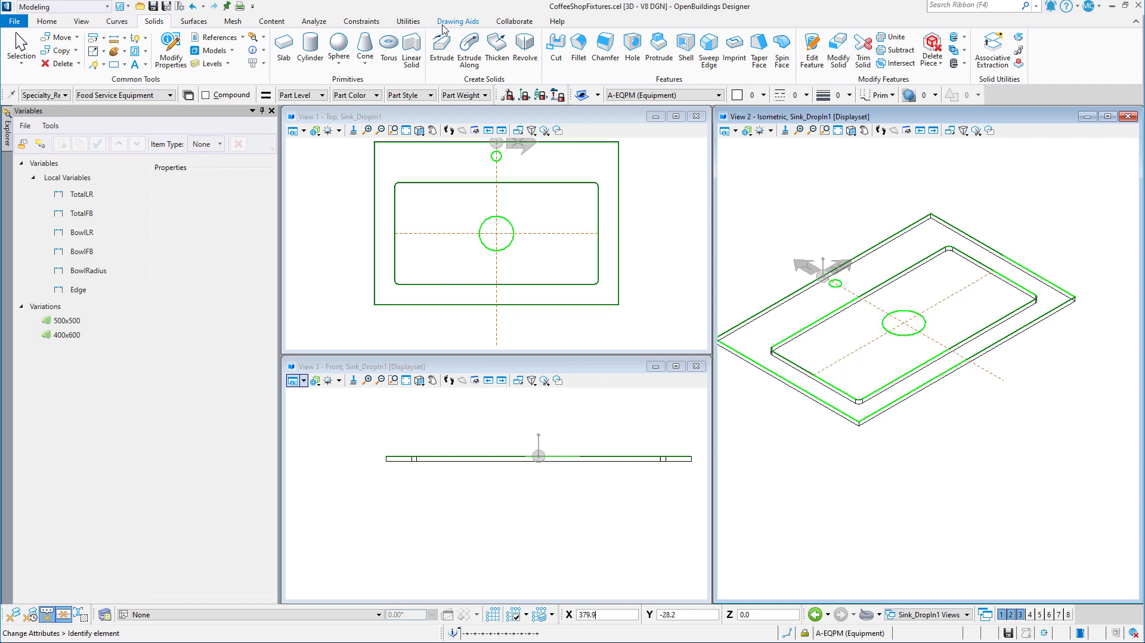
Step: Extrude the inner outline into a bowl box driven by variable BowlDepth = 250
click(440, 50)
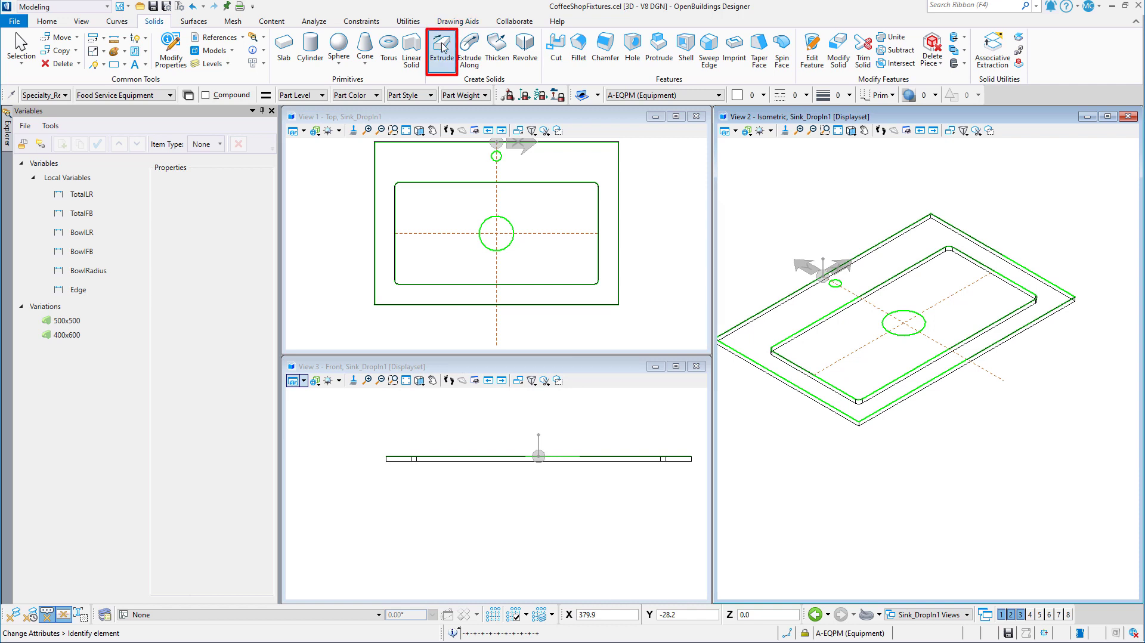
click(443, 51)
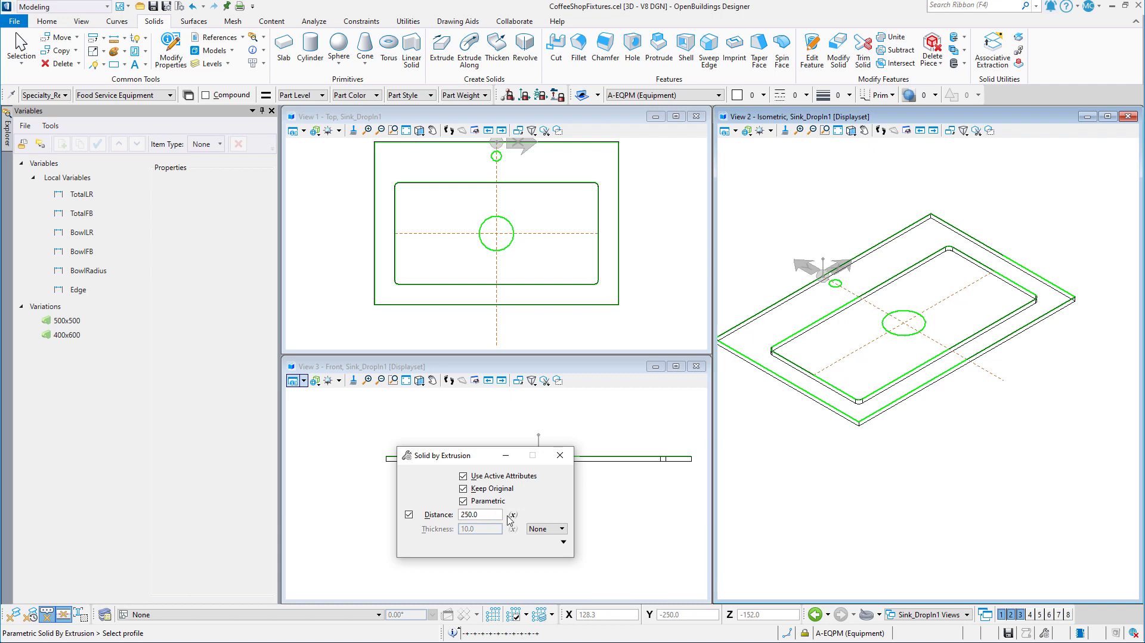
click(512, 514)
text(BowlDepth = 250.0)
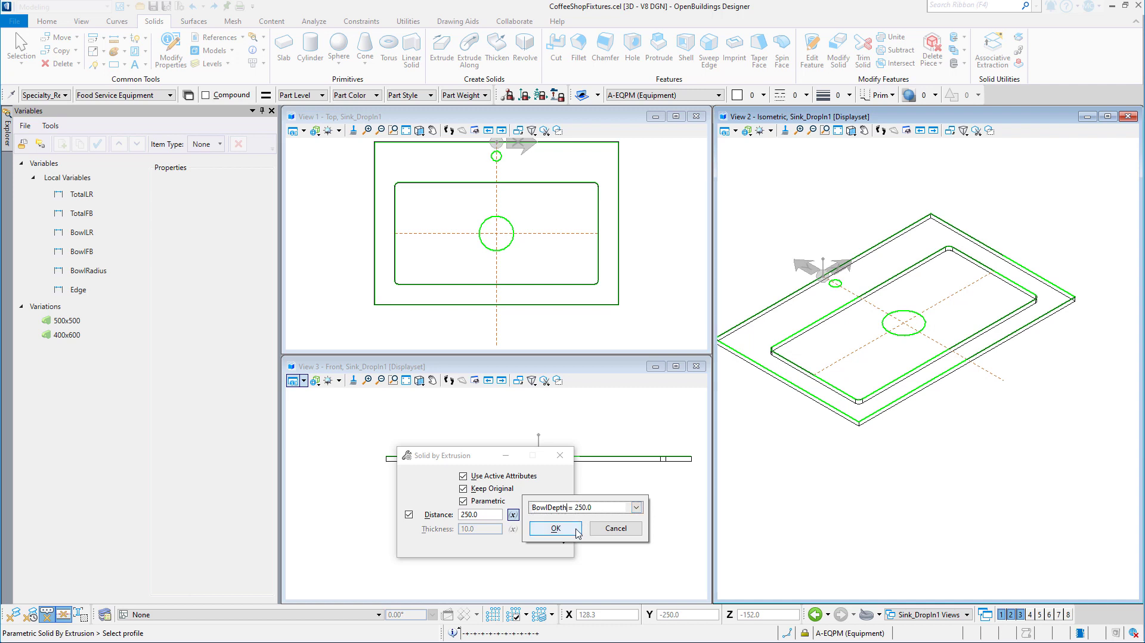
click(554, 529)
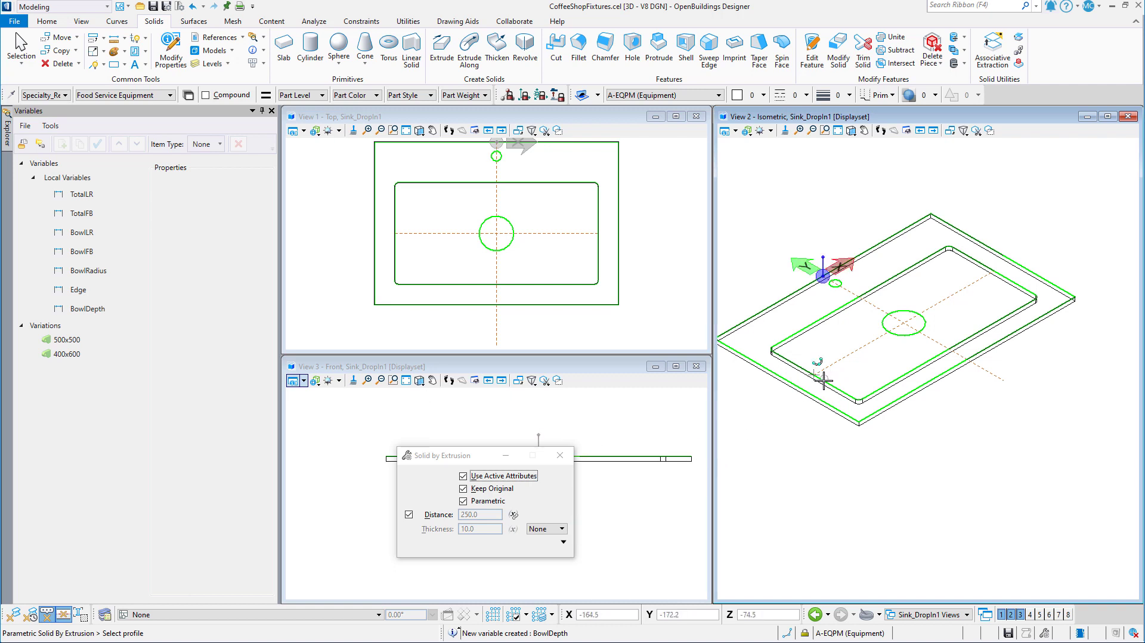
click(824, 379)
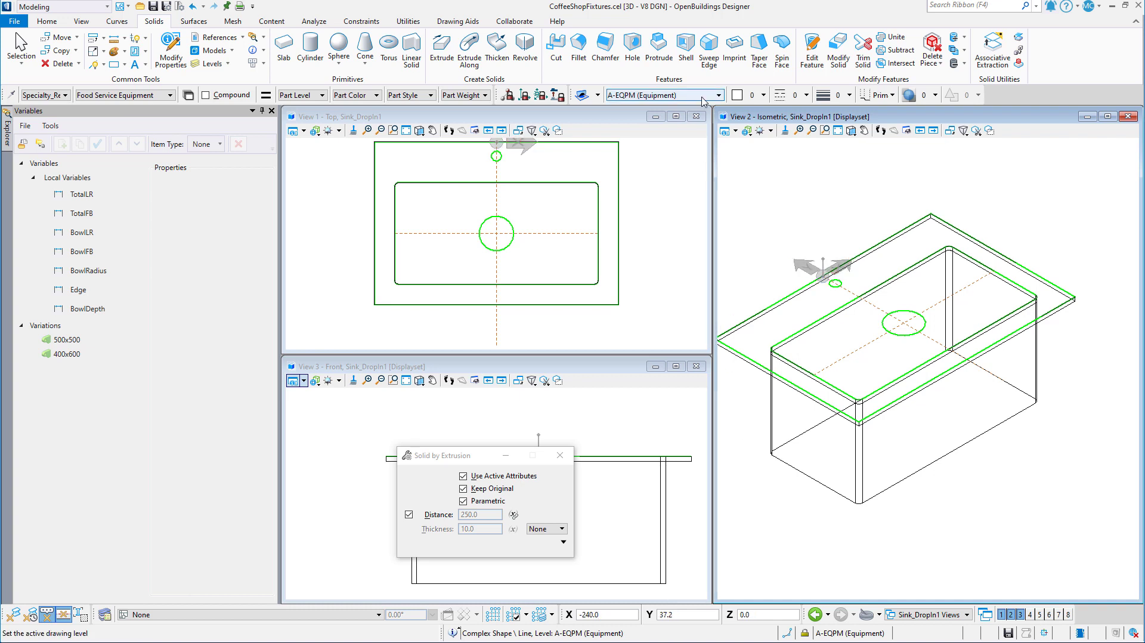
Step: Shell the bowl solid outward with 10 mm thick walls
click(684, 45)
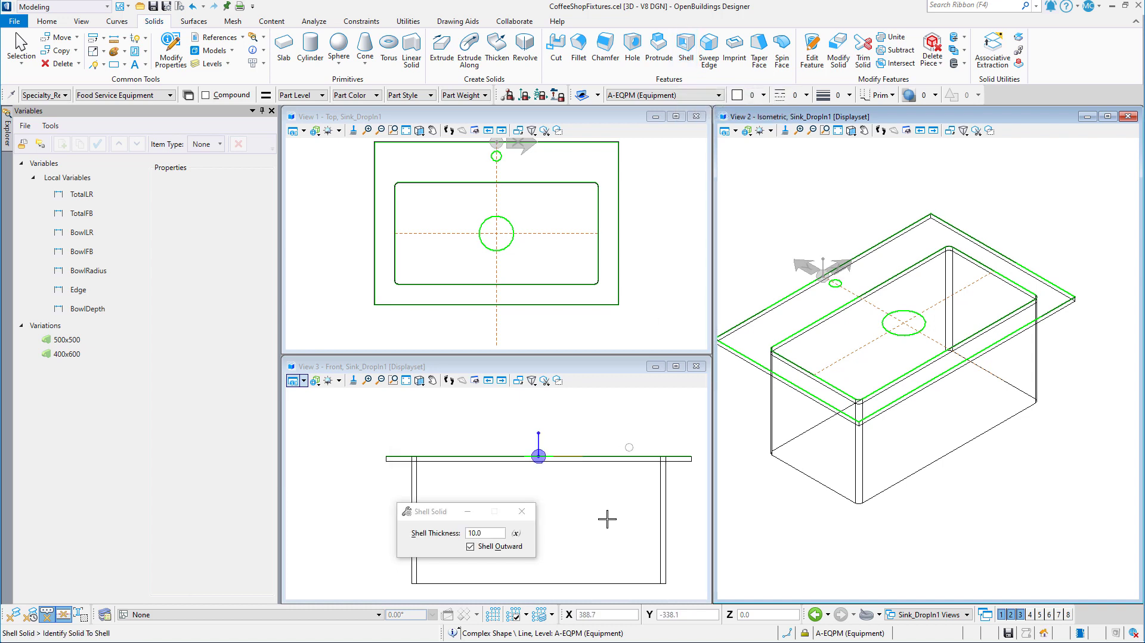
click(485, 532)
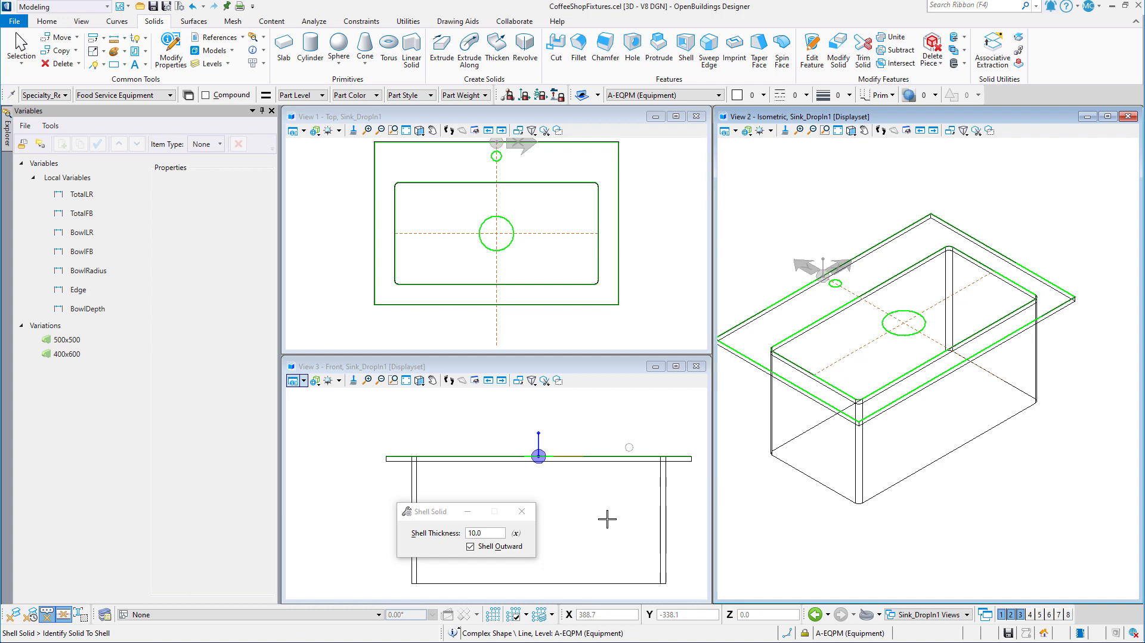
click(471, 546)
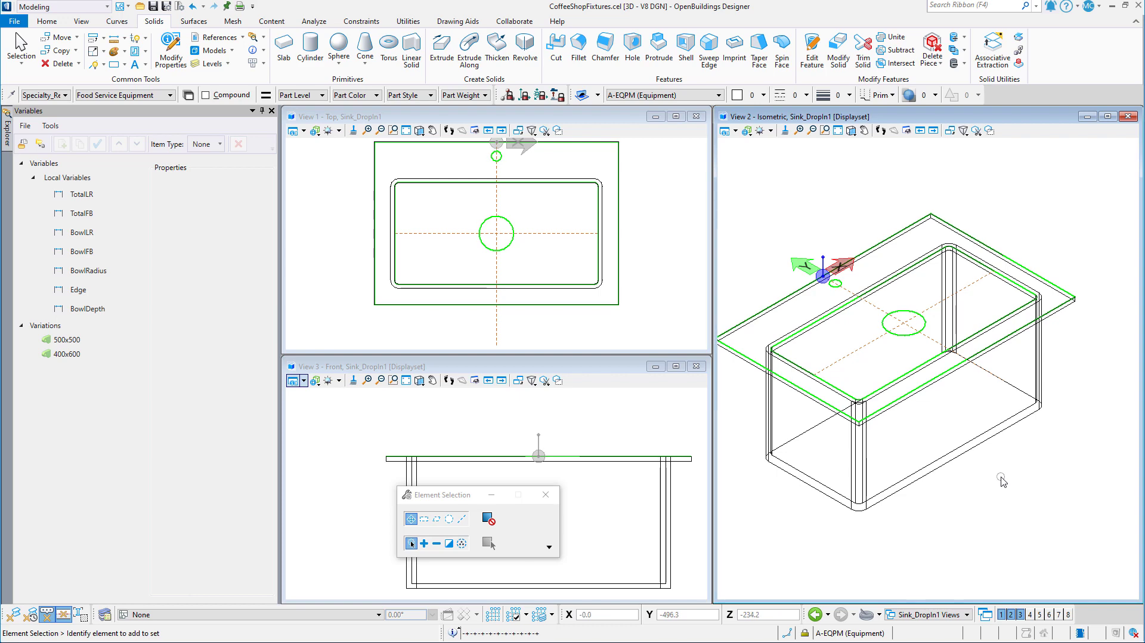
mouse_move(997, 448)
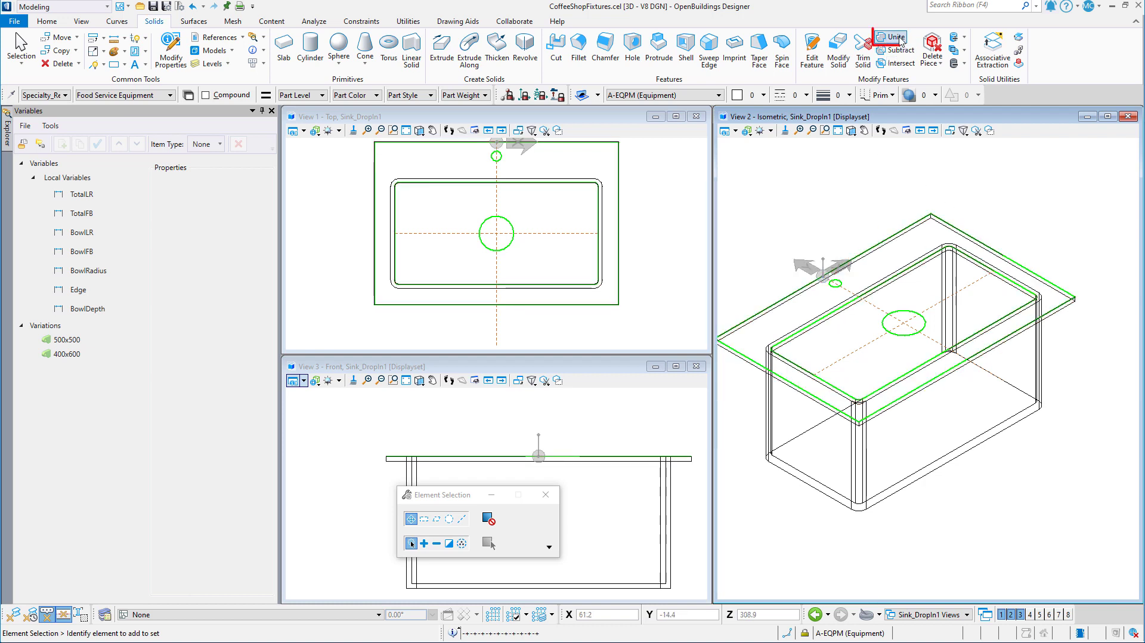
Step: Start Unite with originals hidden and shade the isometric View 2
click(892, 36)
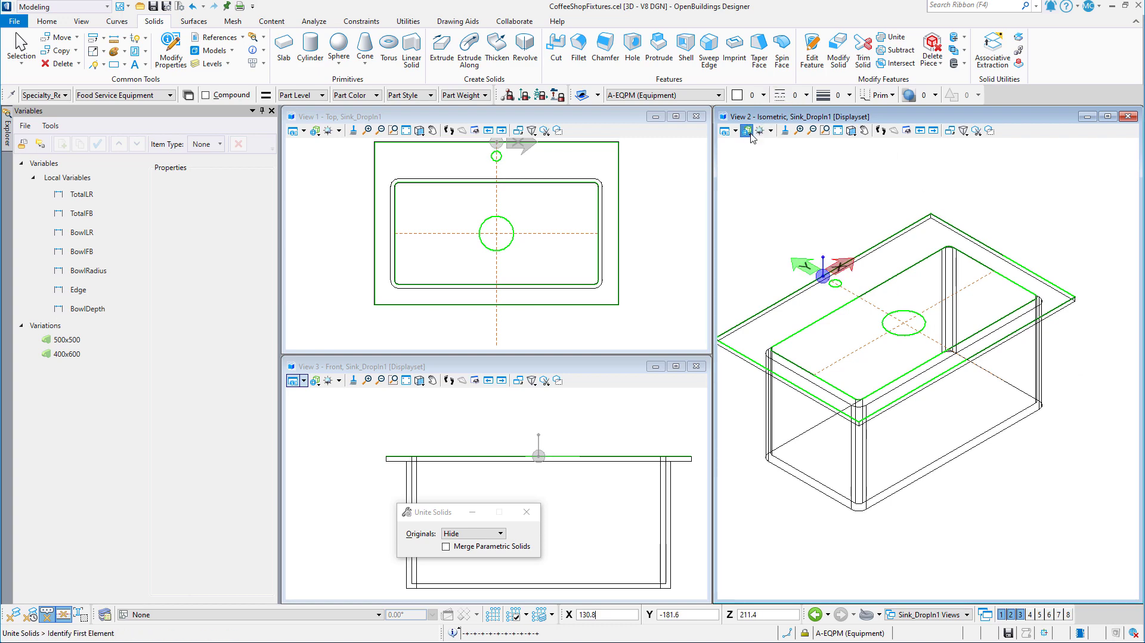
click(746, 131)
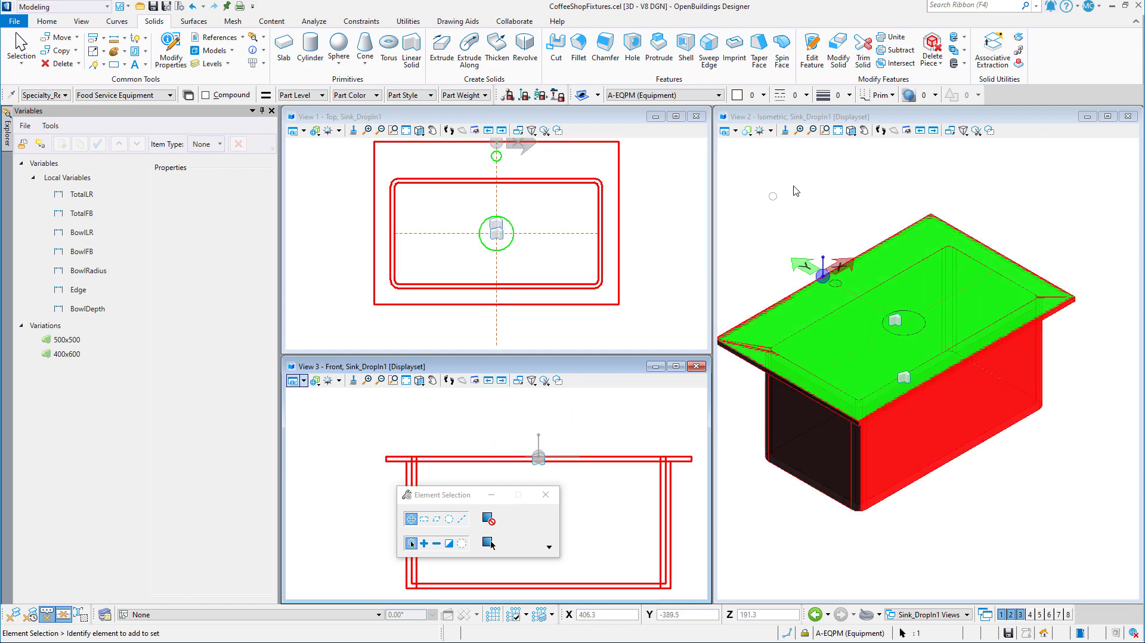
Step: Accept the union so slab and bowl become one shaded sink solid
right_click(795, 192)
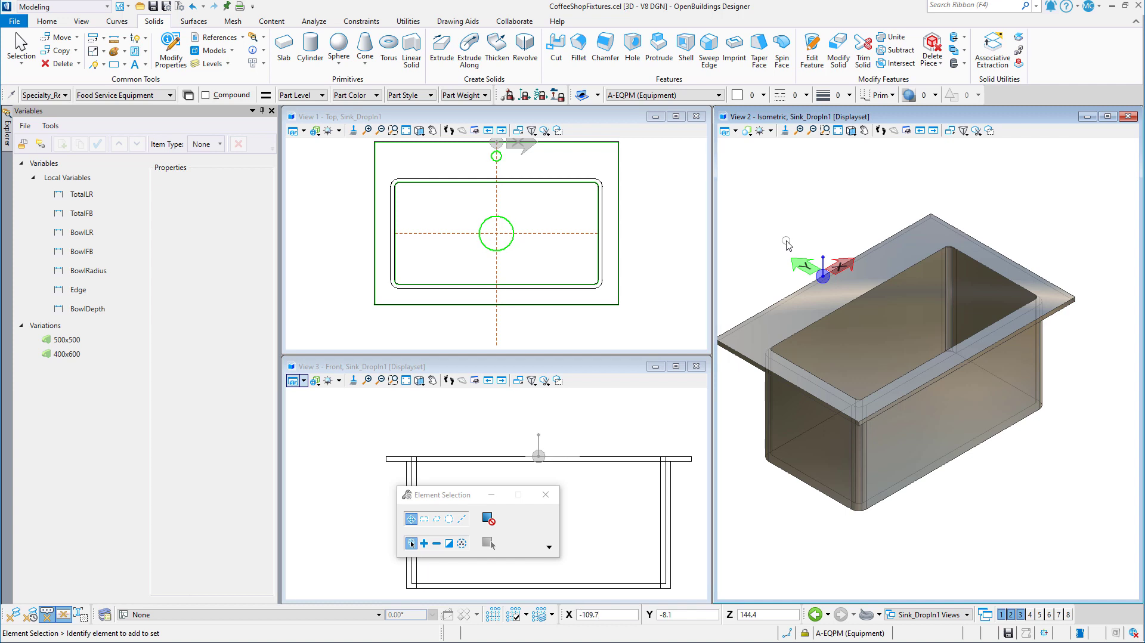
mouse_move(787, 243)
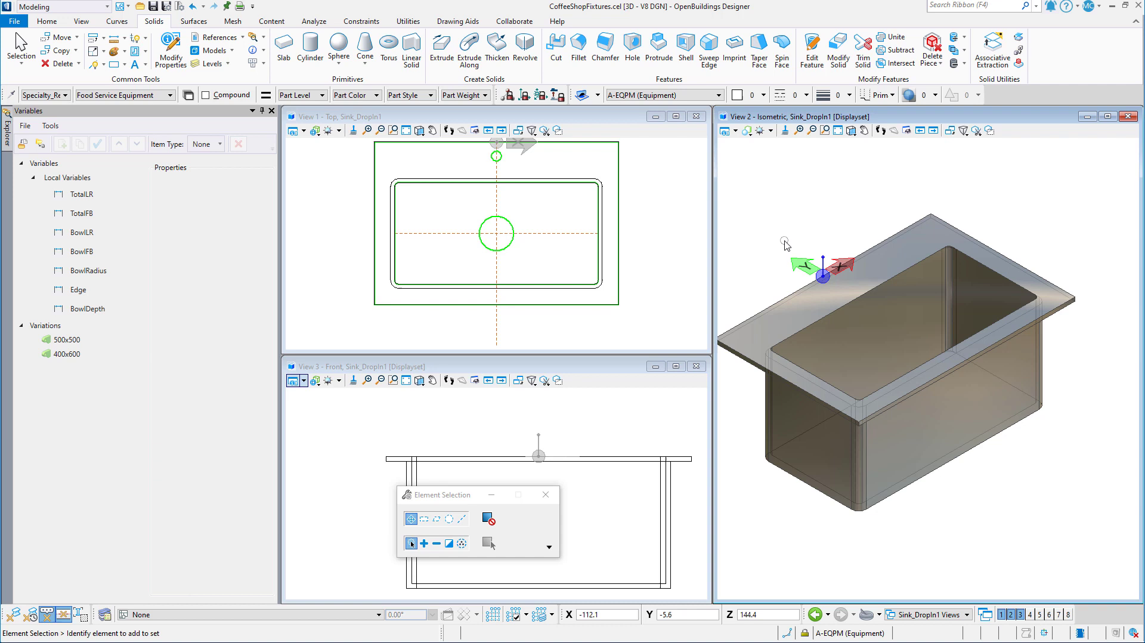
mouse_move(782, 235)
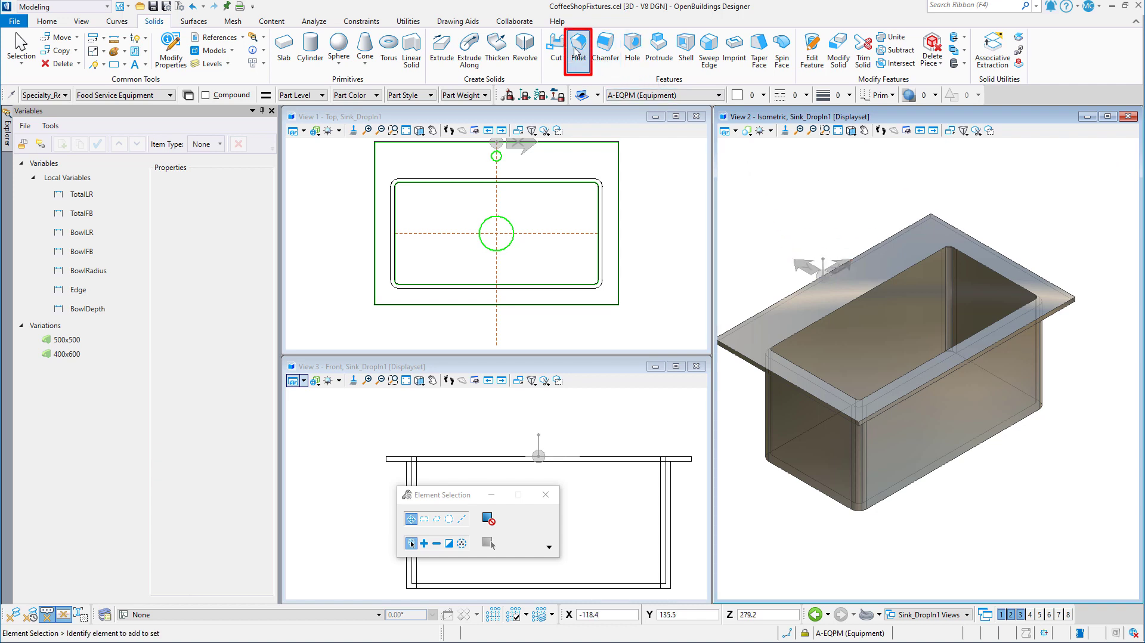
Step: Fillet the bowl's top rim edge with radius 10 and tangent edges selected
click(577, 48)
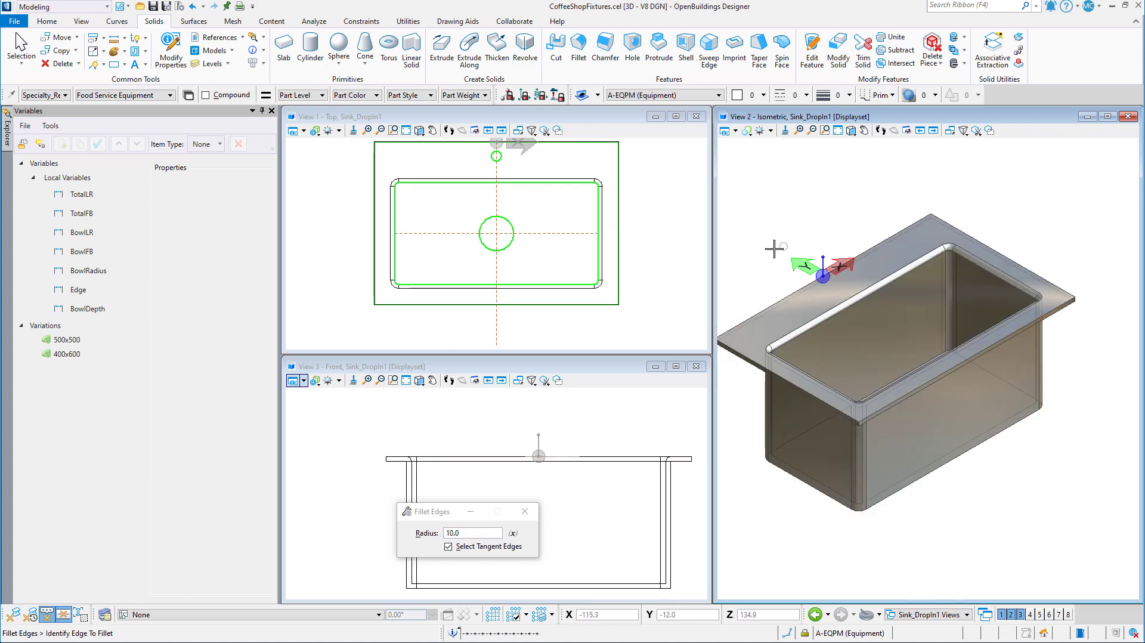
click(66, 353)
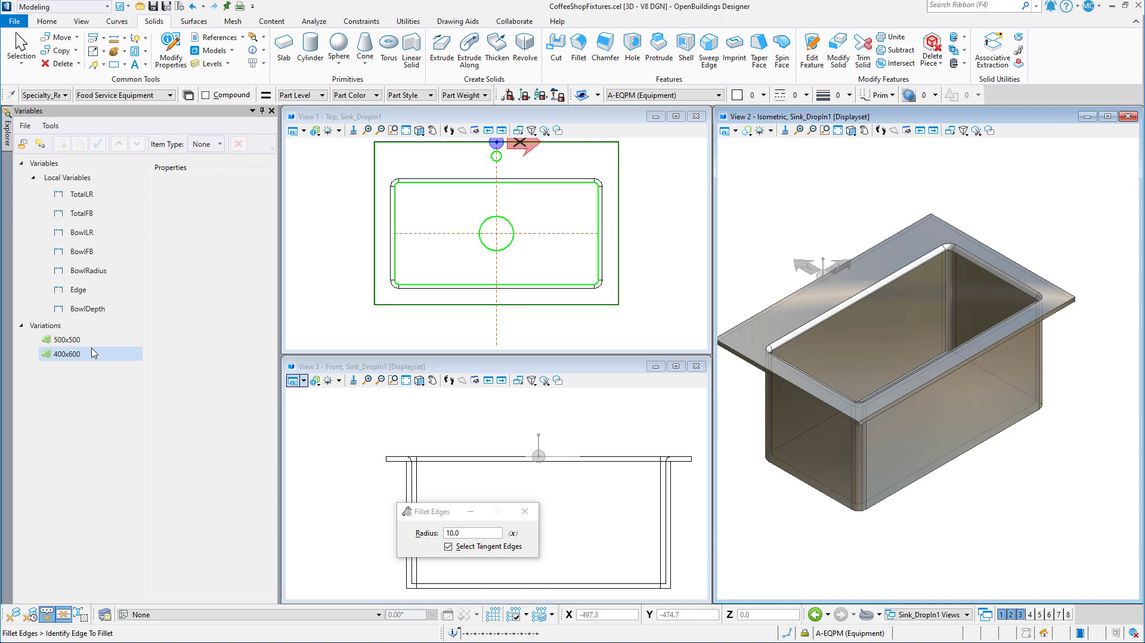
Step: Flex the sink to the 500x500 variation, then apply the 400x600 values
click(66, 339)
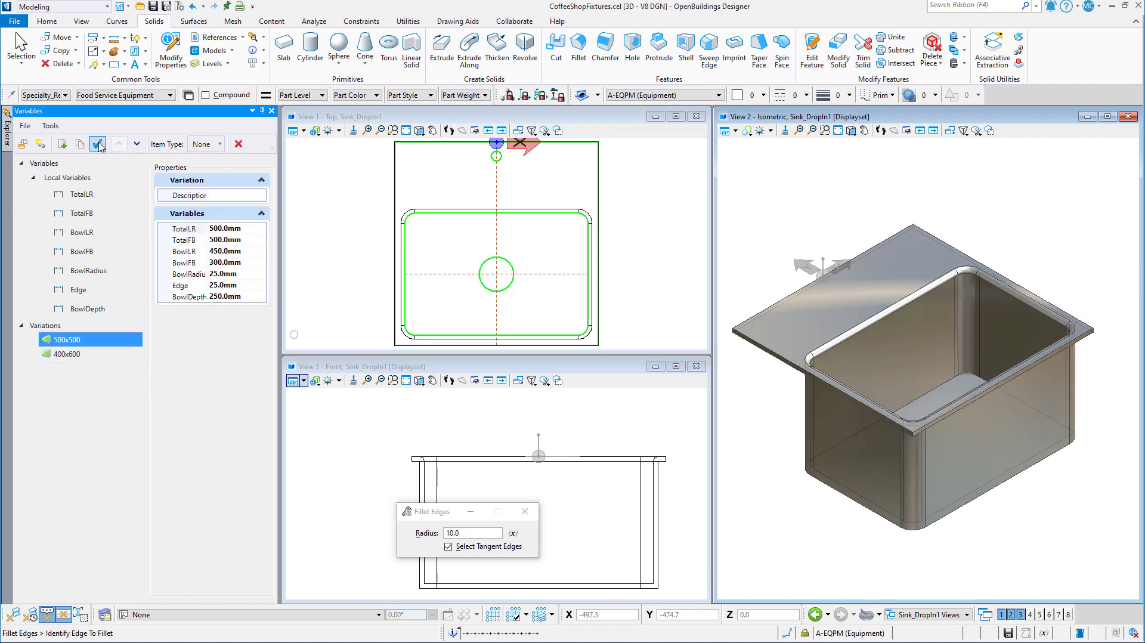
click(65, 355)
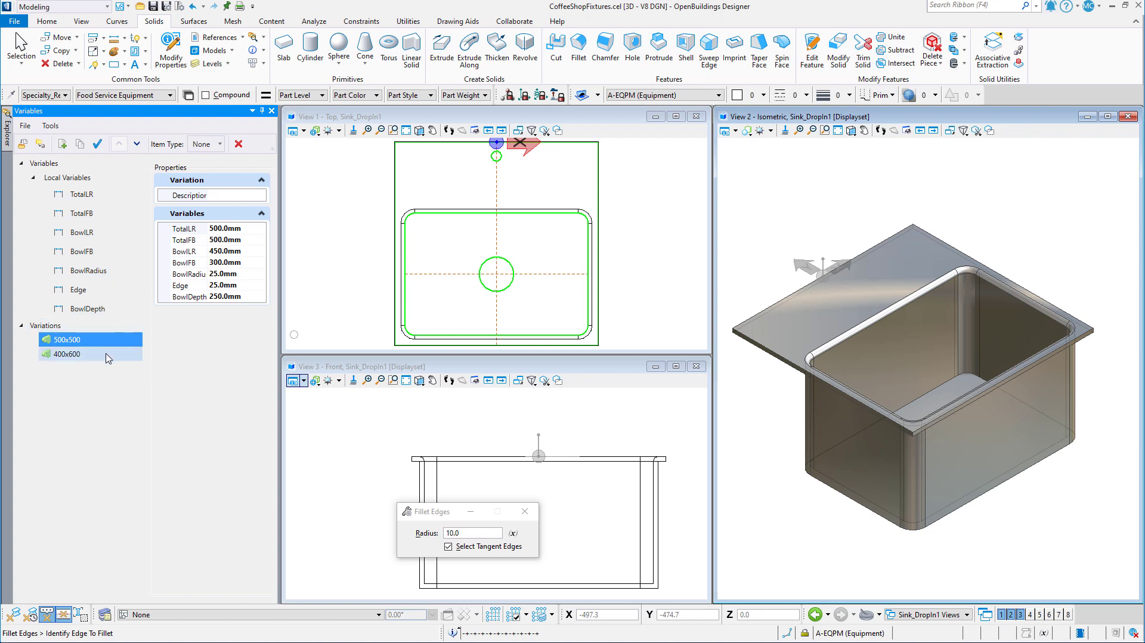
click(65, 353)
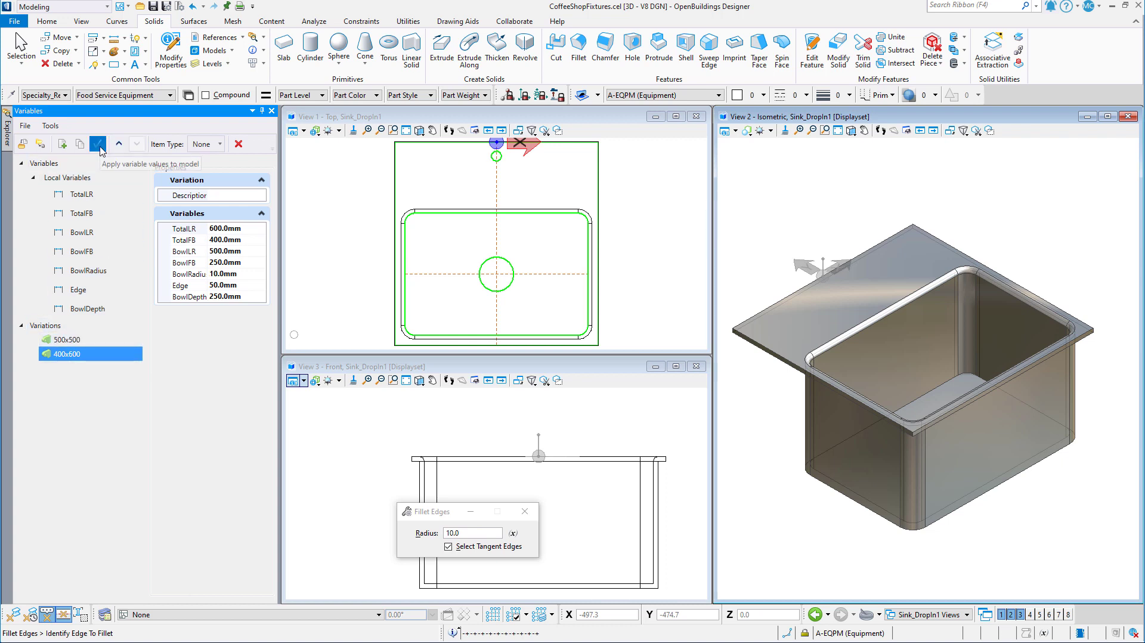
click(98, 143)
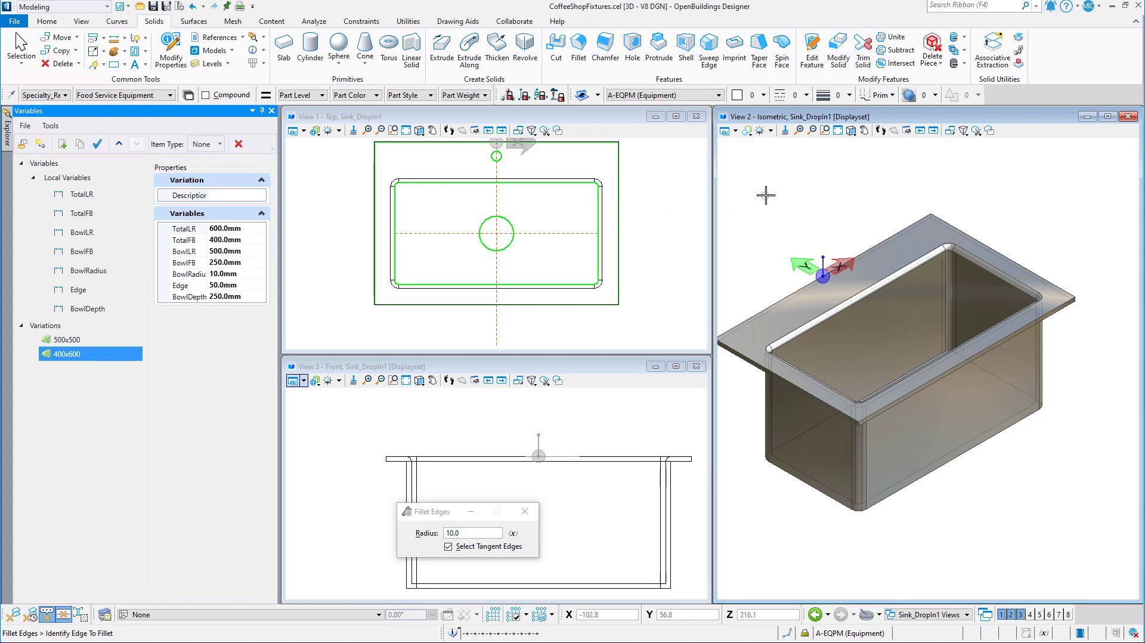
mouse_move(794, 182)
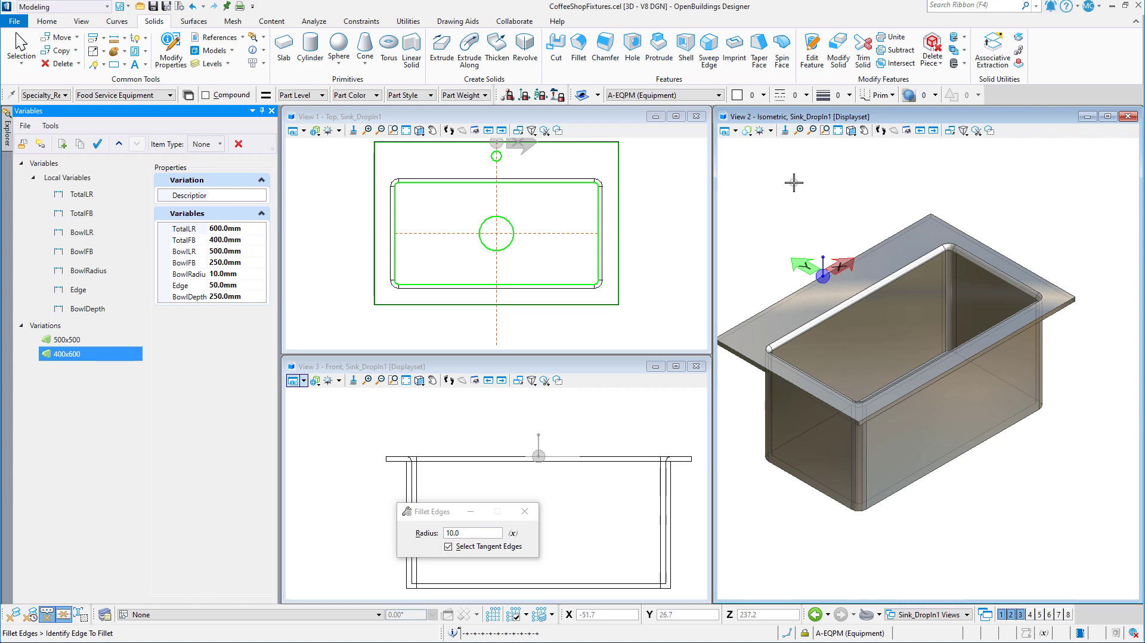
right_click(803, 195)
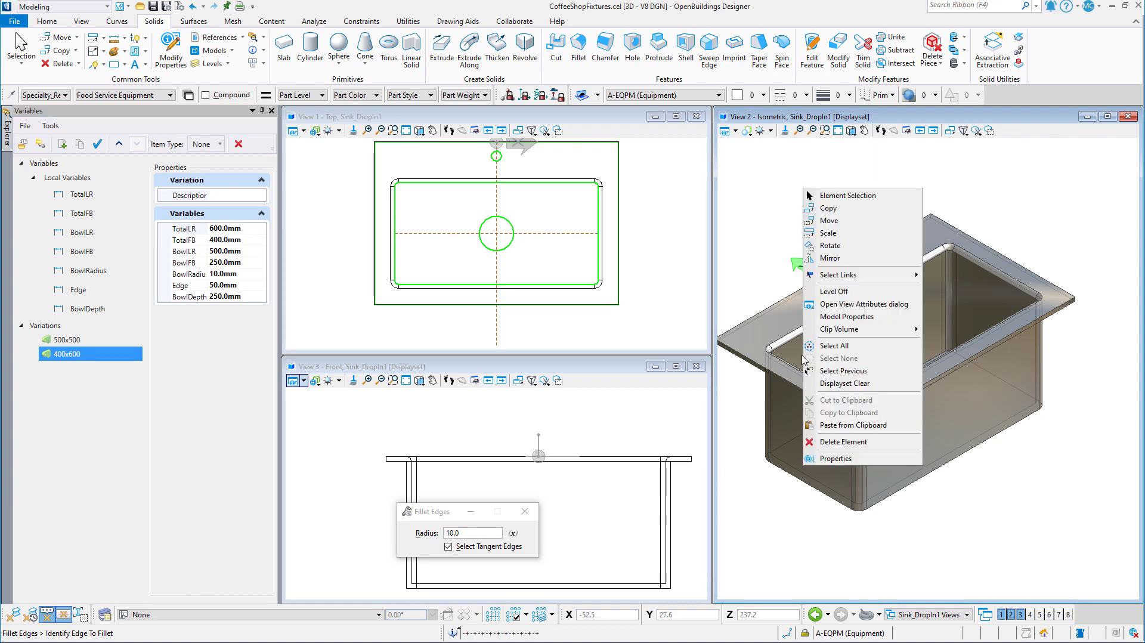